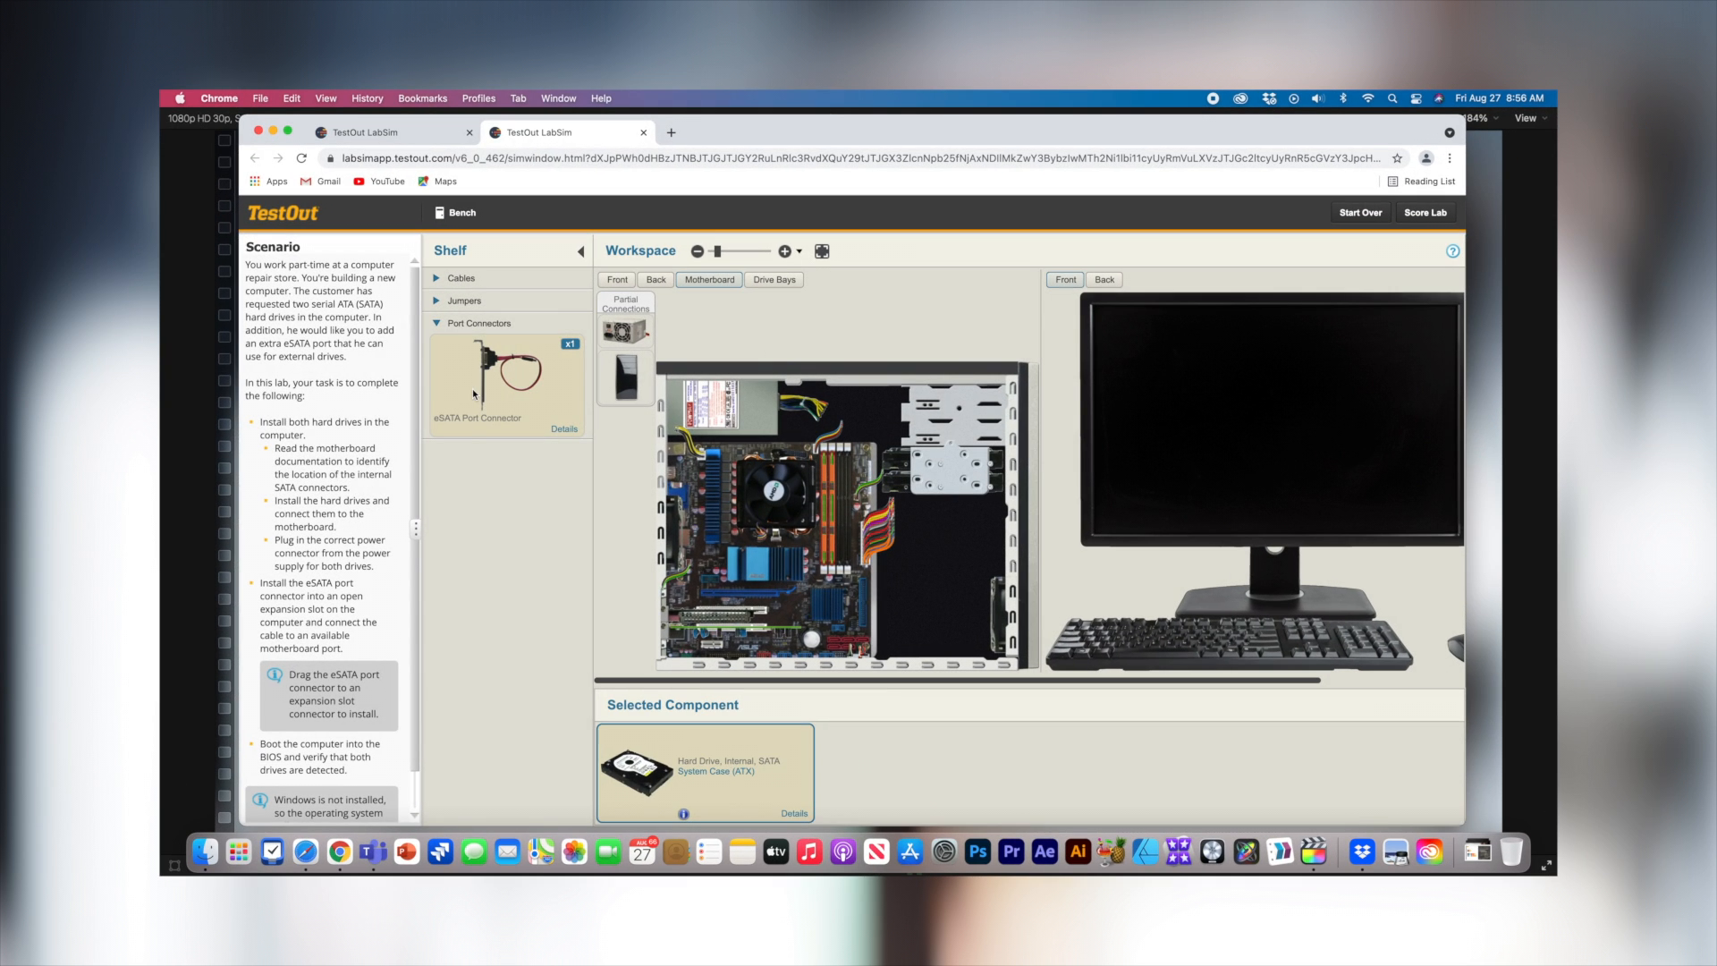
# Step: Drag the eSATA port connector from the Shelf toward an expansion slot in the case
pyautogui.moveTo(503, 377); pyautogui.dragTo(728, 597)
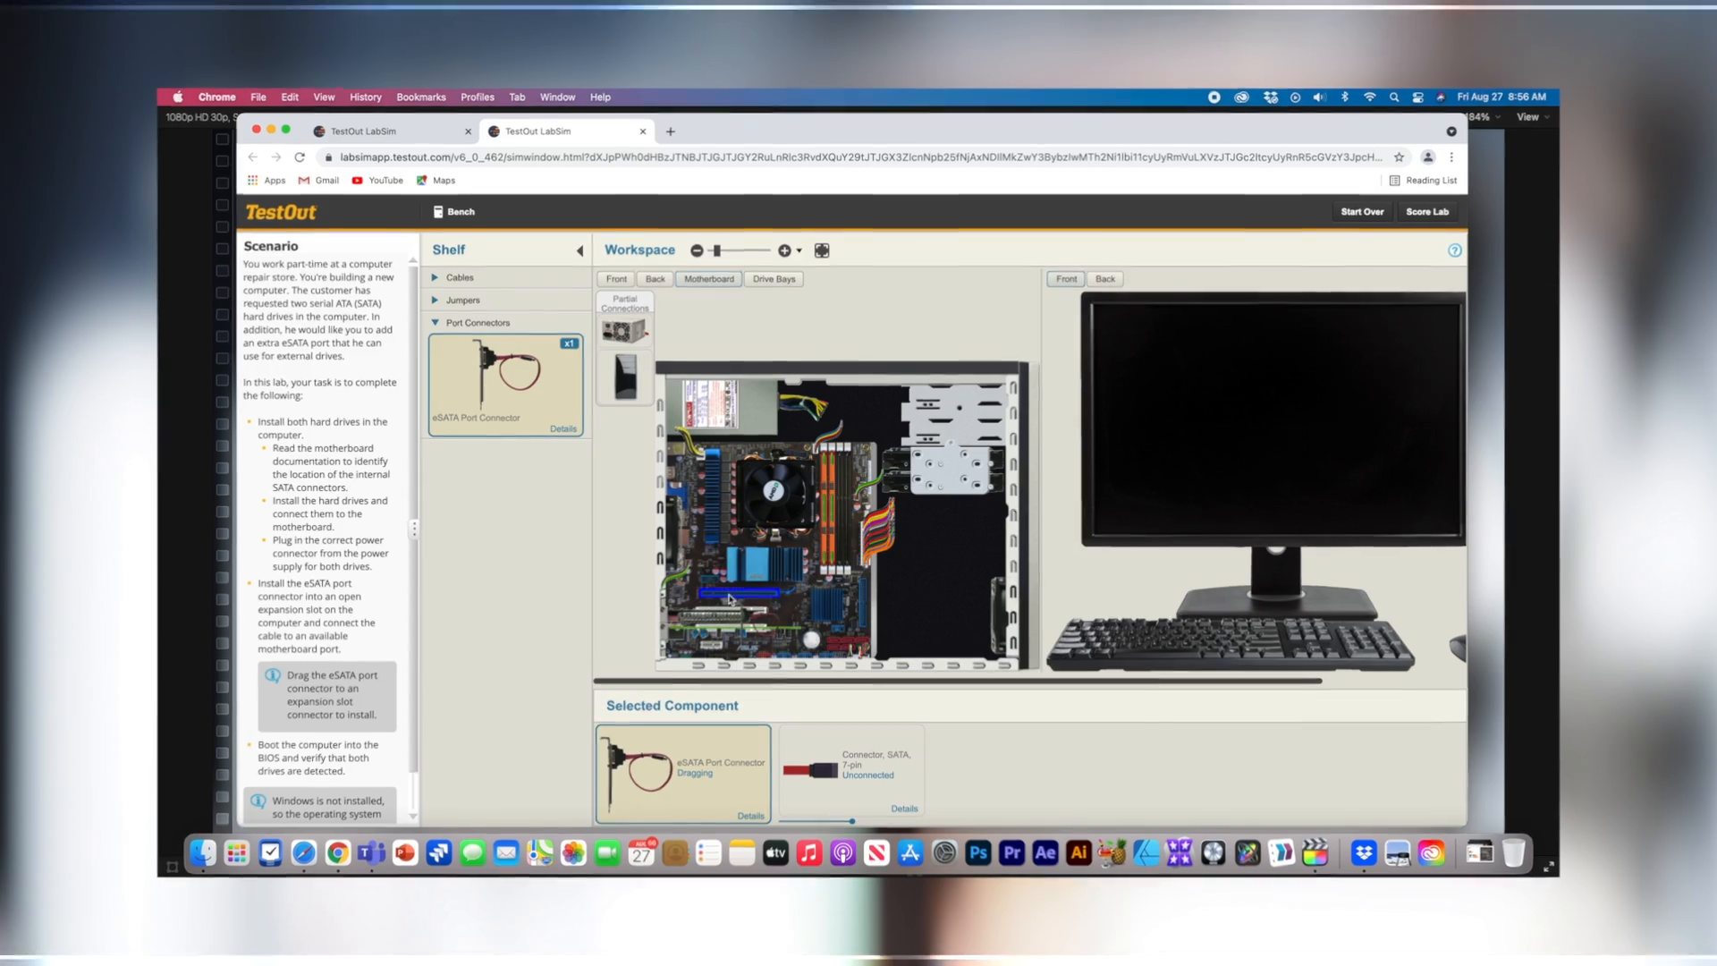